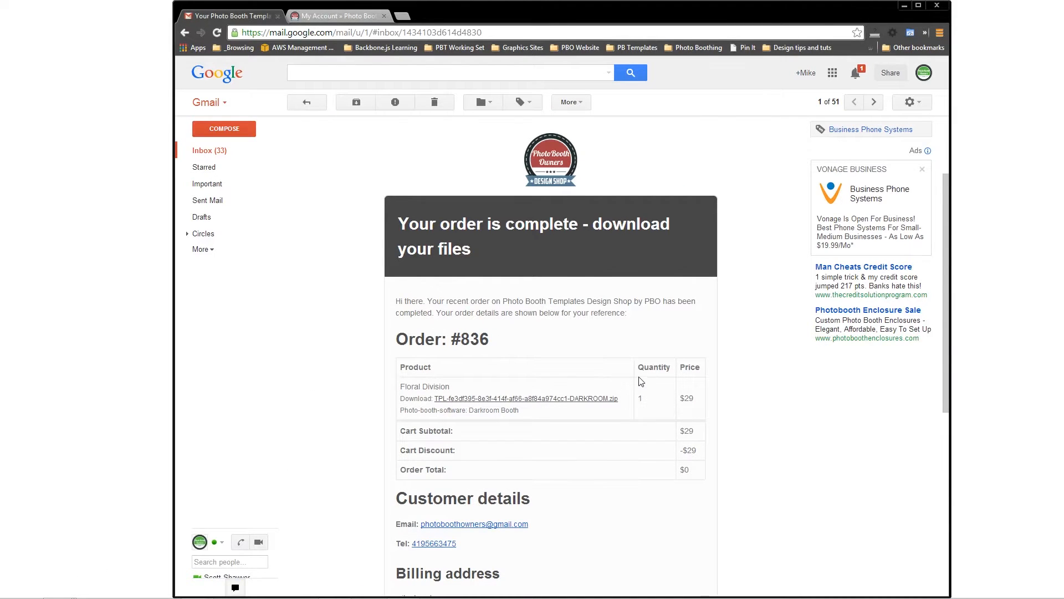
Step: Follow the TPL-...DARKROOM.zip link in the order email to photoboothtemplates.com
scroll(down, 3)
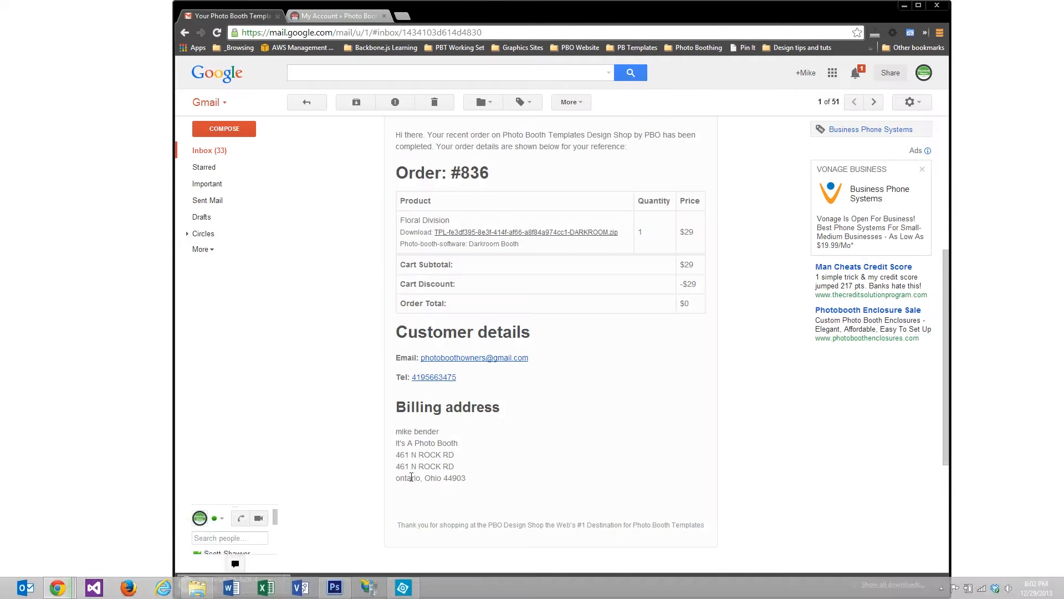
click(519, 232)
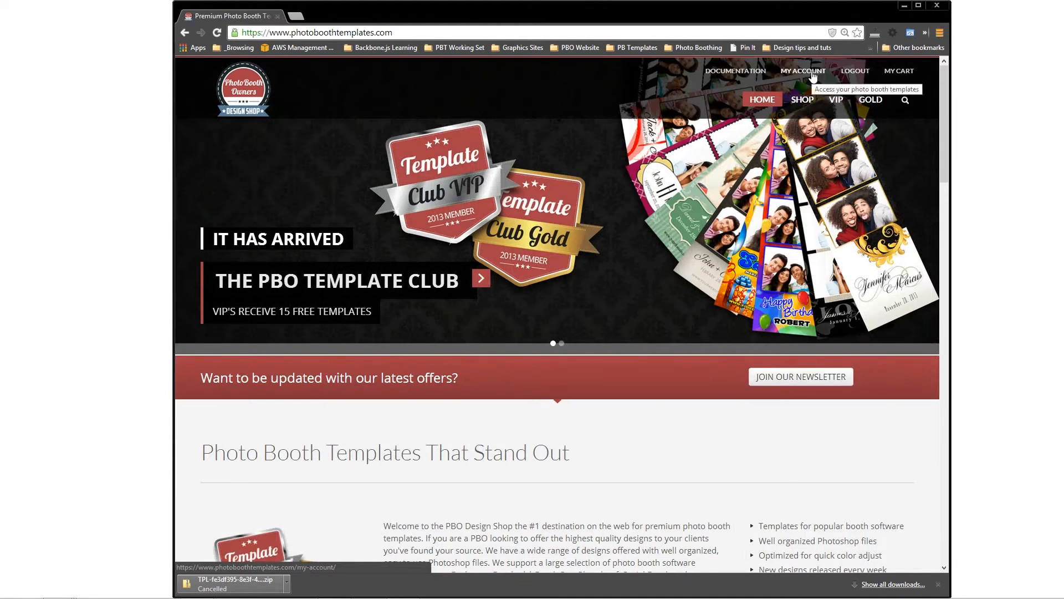
Step: Go to My Account and scroll to Available downloads (Floral Division) and Recent Orders
click(803, 71)
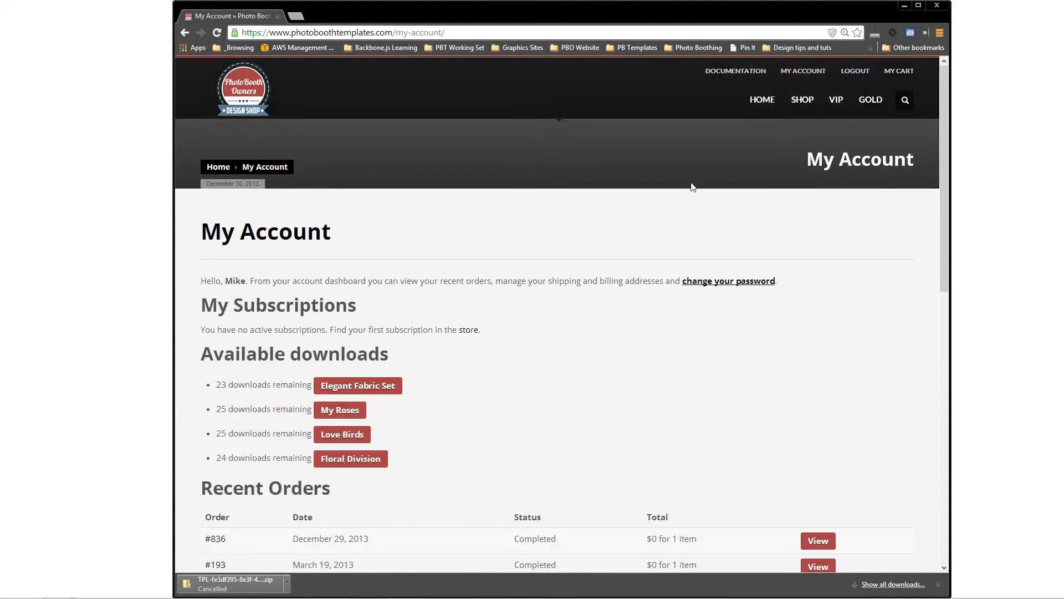
scroll(down, 3)
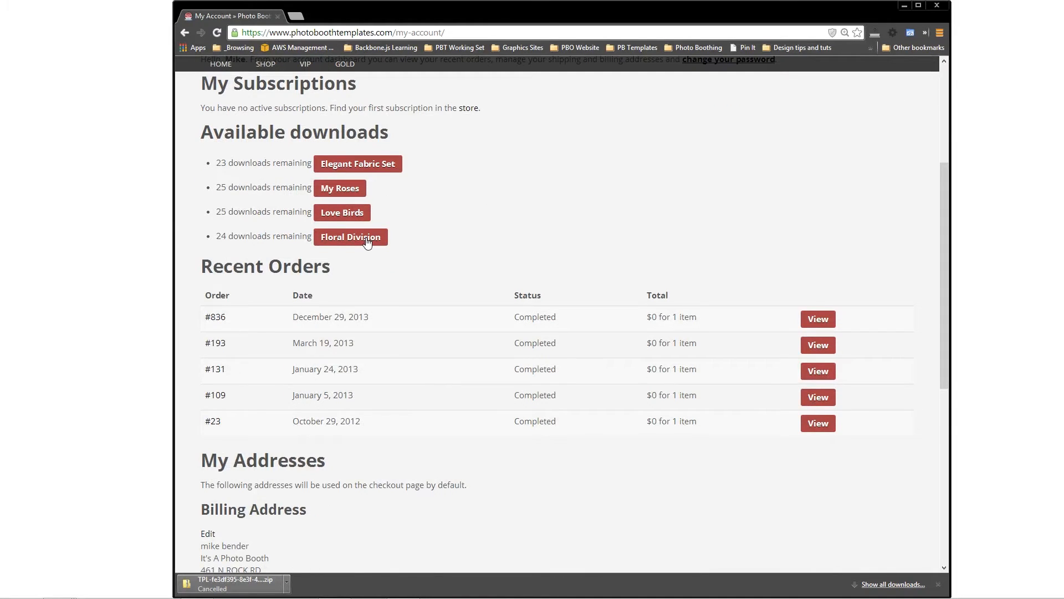
mouse_move(846, 455)
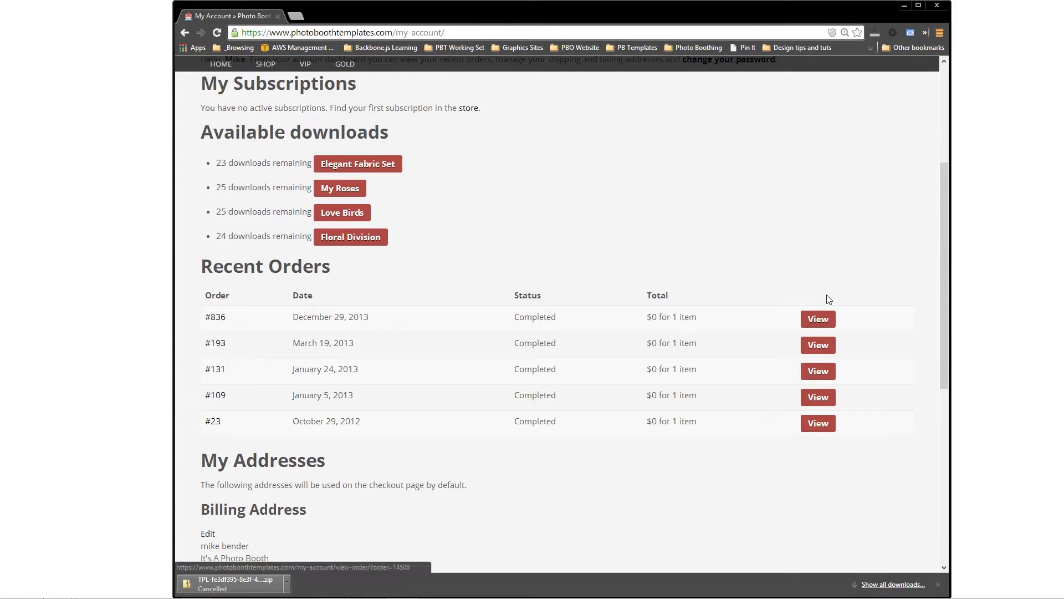
right_click(351, 236)
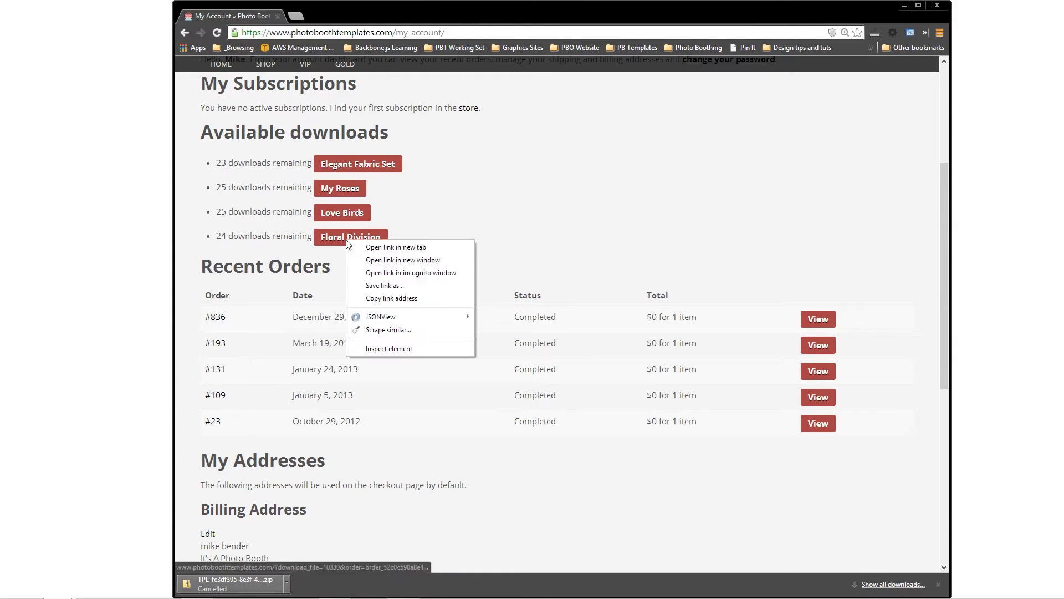
click(391, 316)
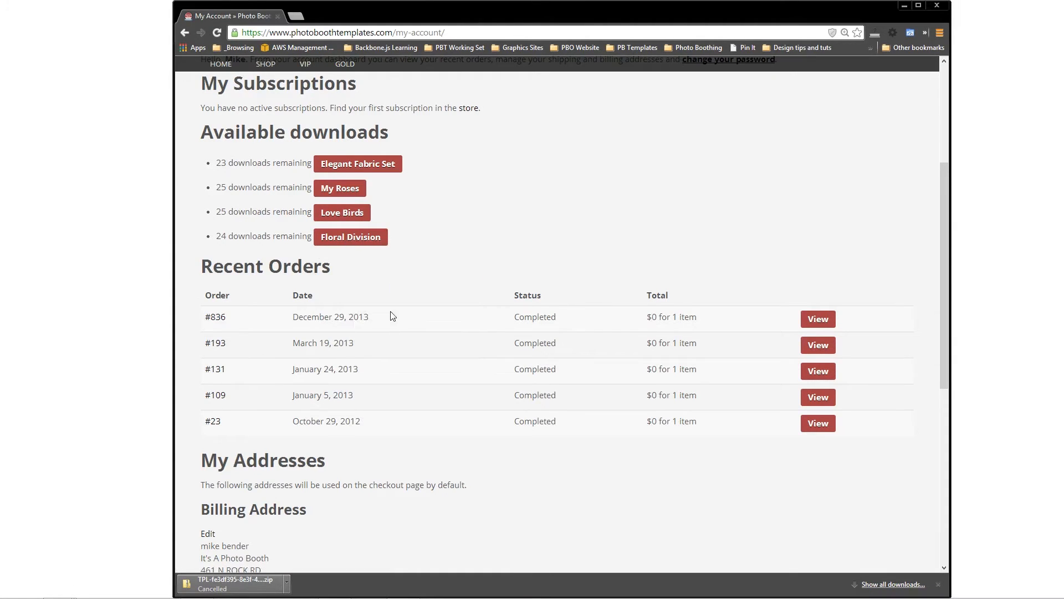